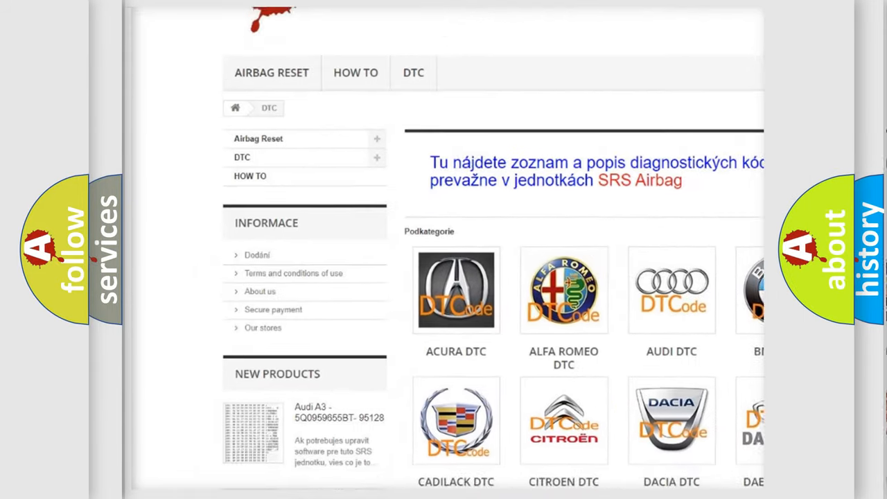
pyautogui.scroll(-3)
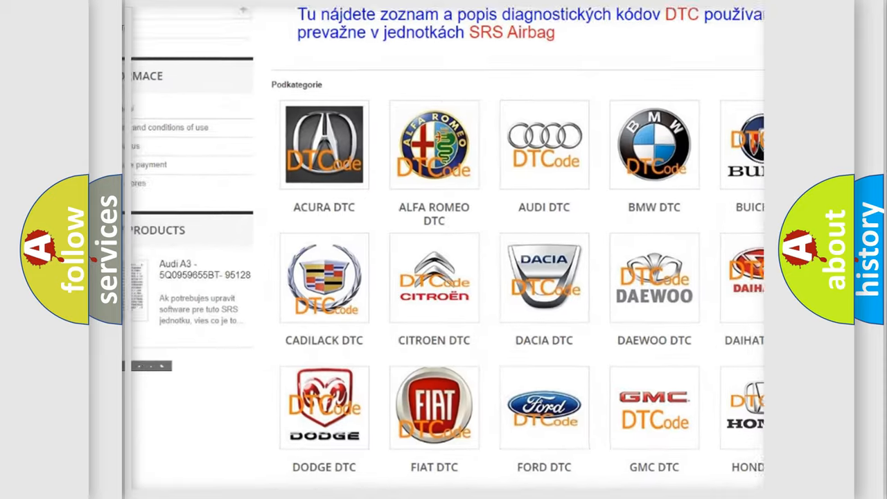
pyautogui.scroll(-3)
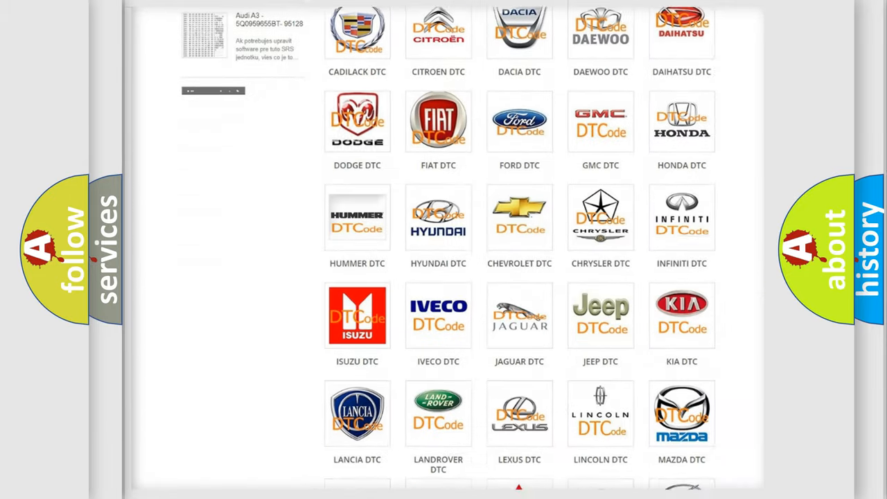
pyautogui.scroll(-3)
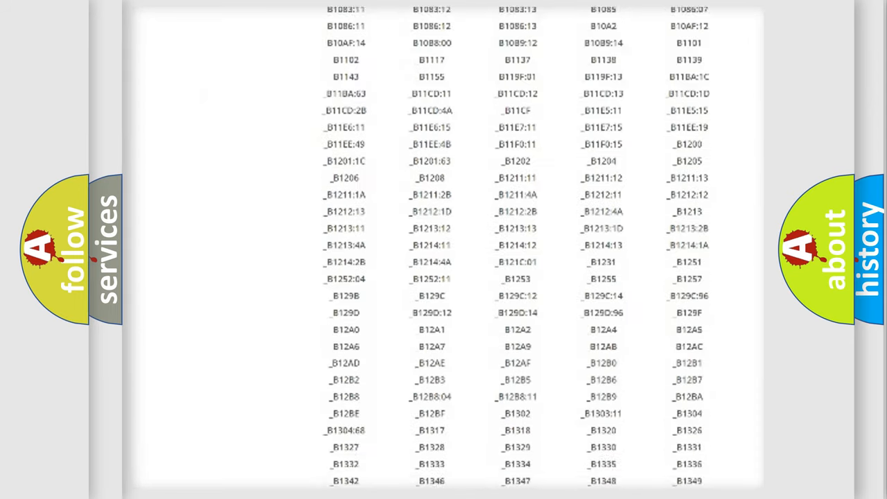
pyautogui.scroll(-3)
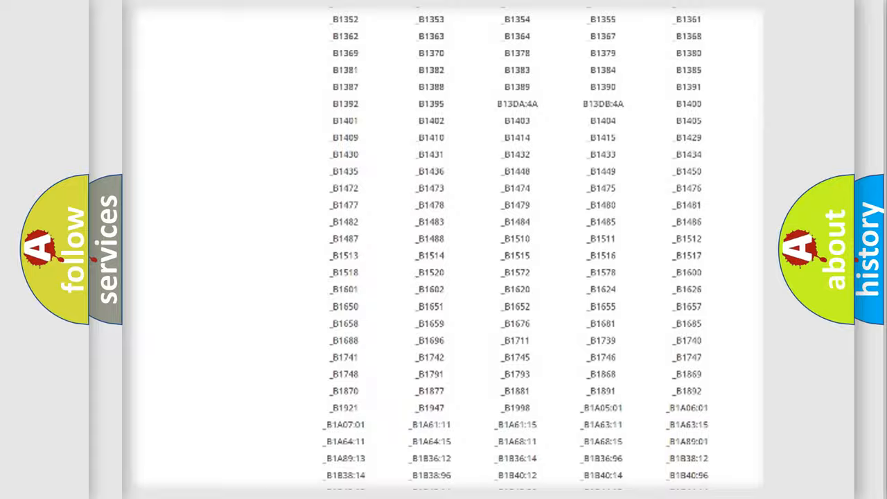